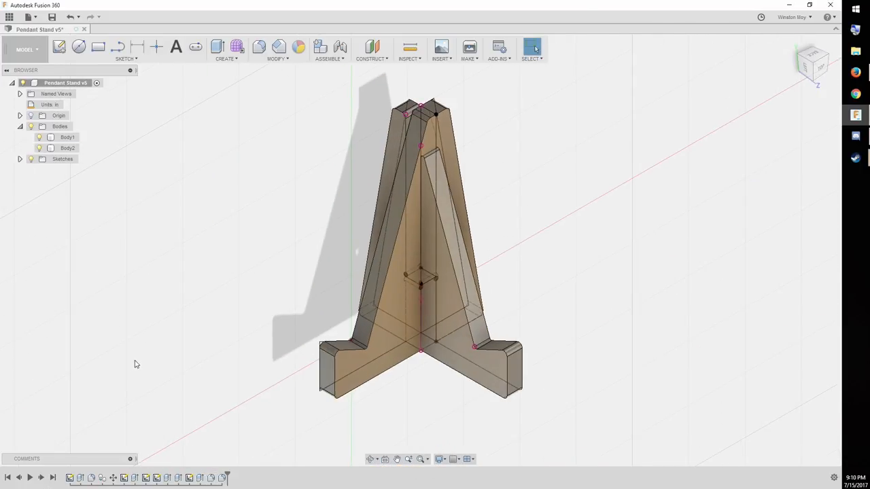
# - Switch to the CAM workspace and highlight Setup1's stock box around its body
pyautogui.click(441, 459)
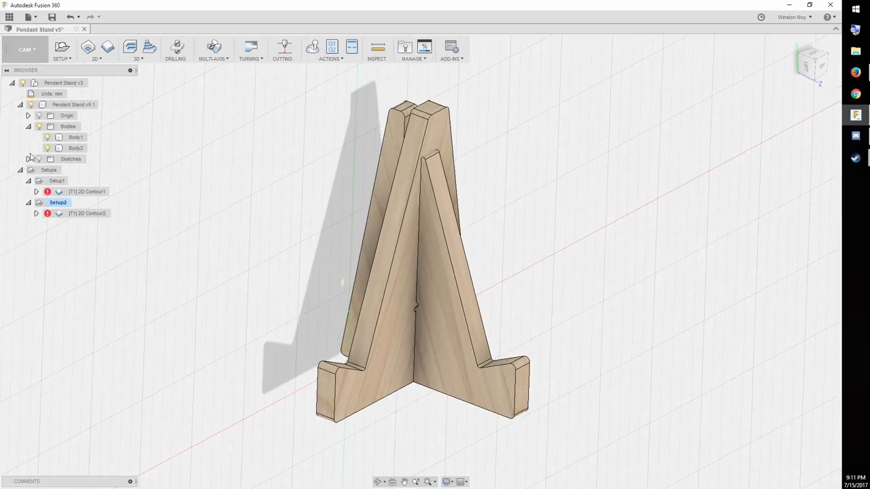
pyautogui.click(57, 179)
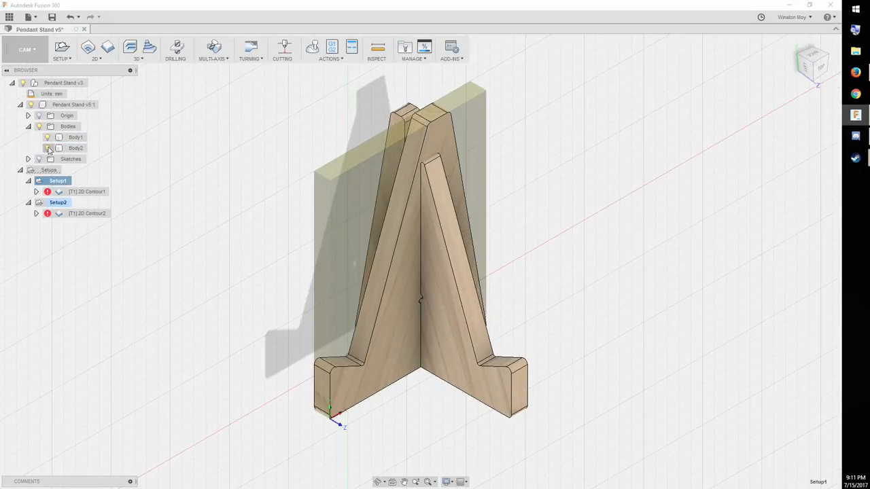